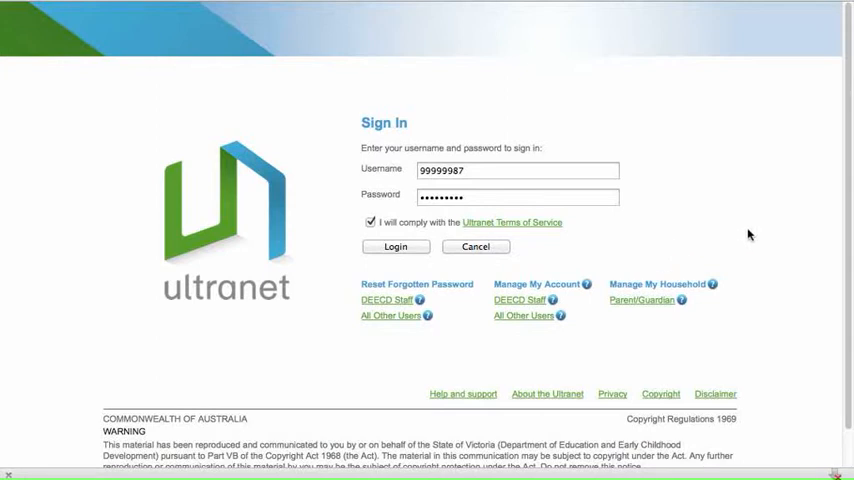
- Focus the password field and submit the login with the entered credentials
click(517, 196)
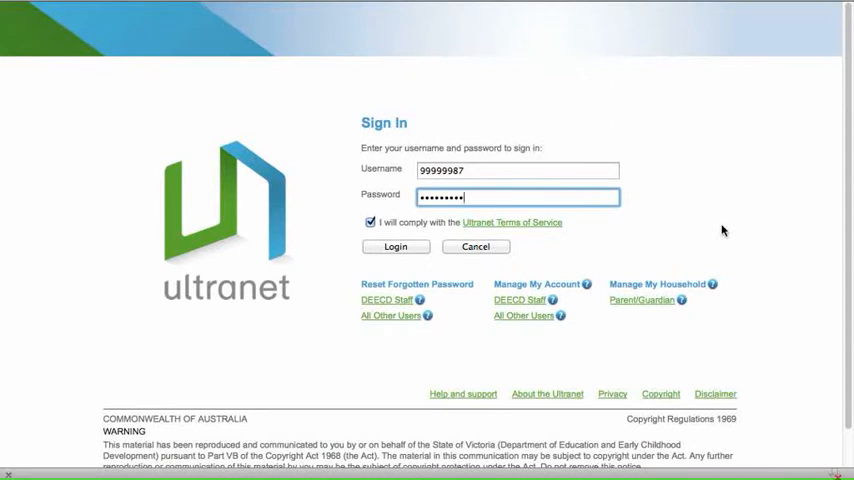
mouse_move(560, 259)
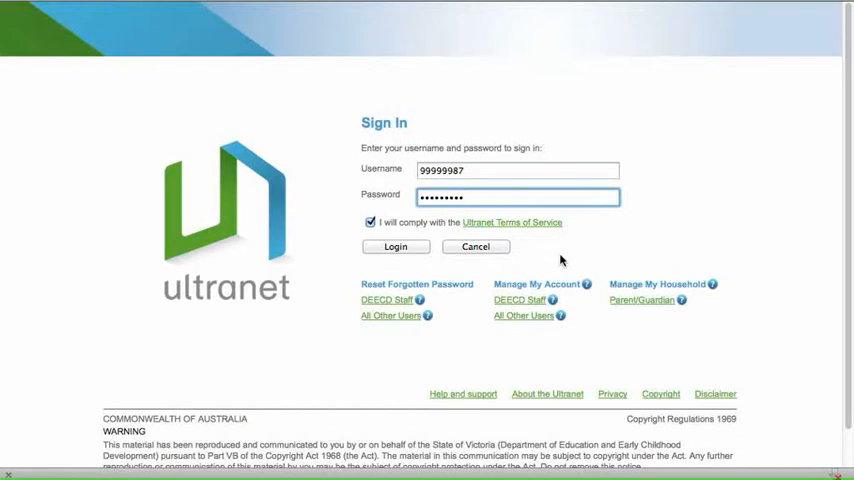
mouse_move(410, 287)
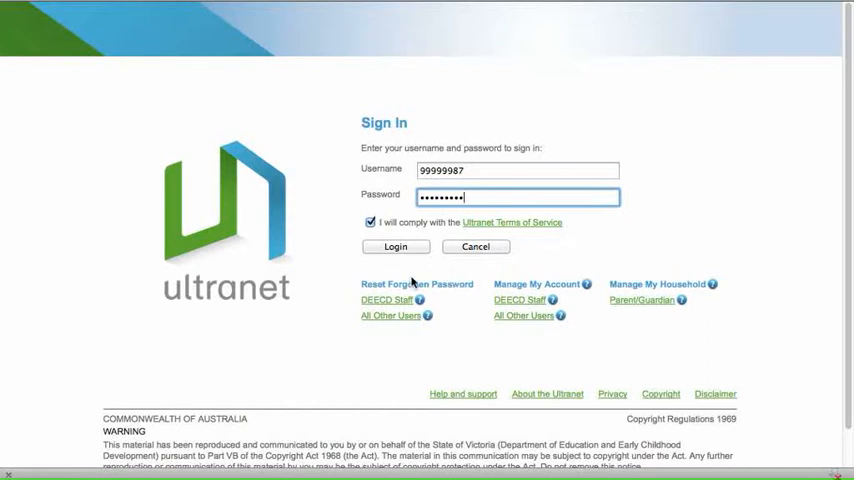
click(395, 247)
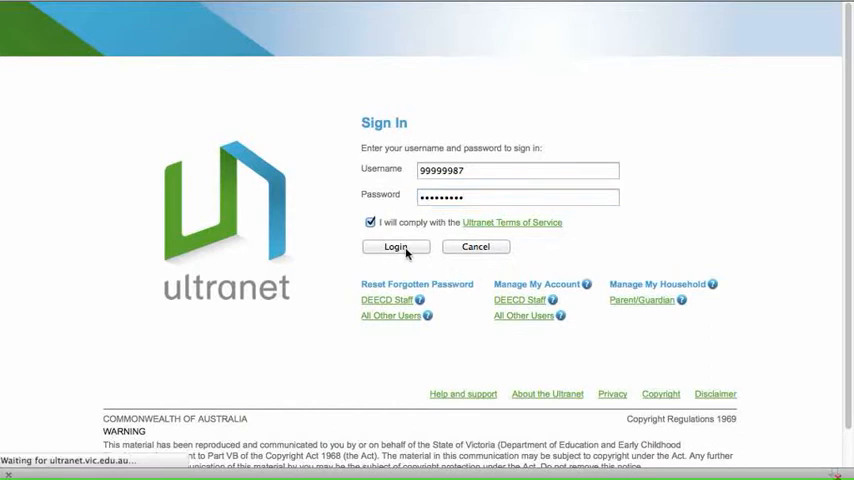
- Finish signing in and scroll the dashboard down to the pending Natural Disasters moderator request
click(396, 247)
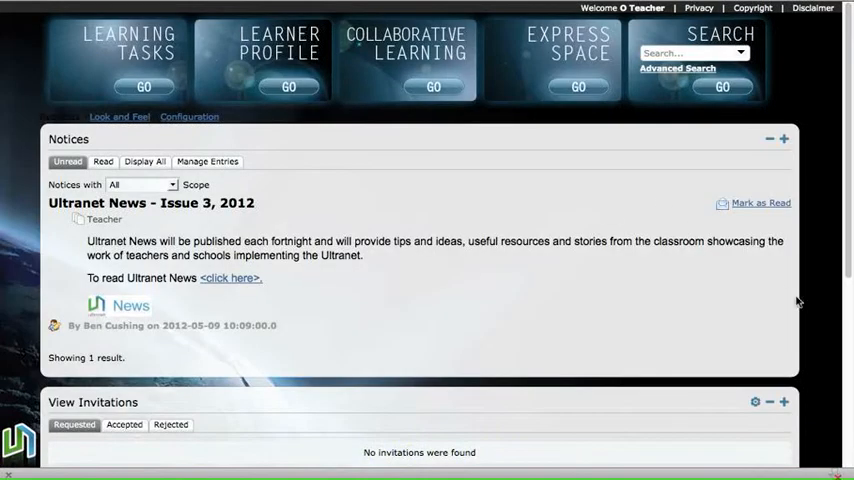
scroll(down, 3)
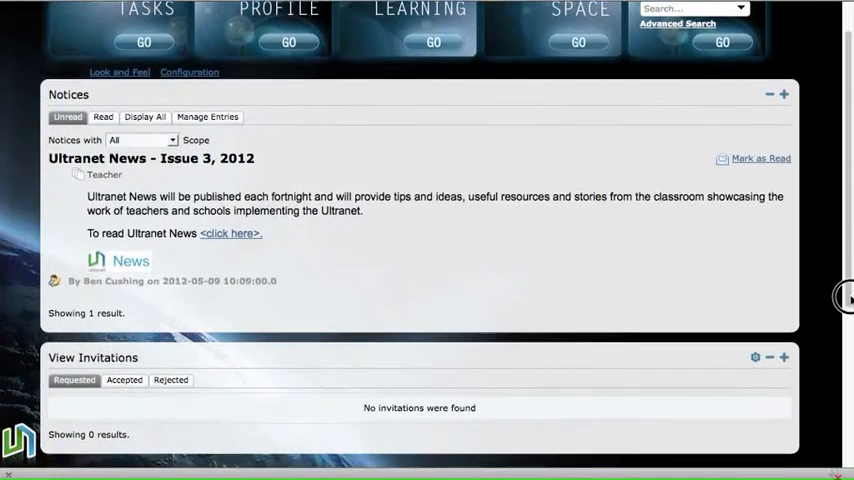
scroll(down, 3)
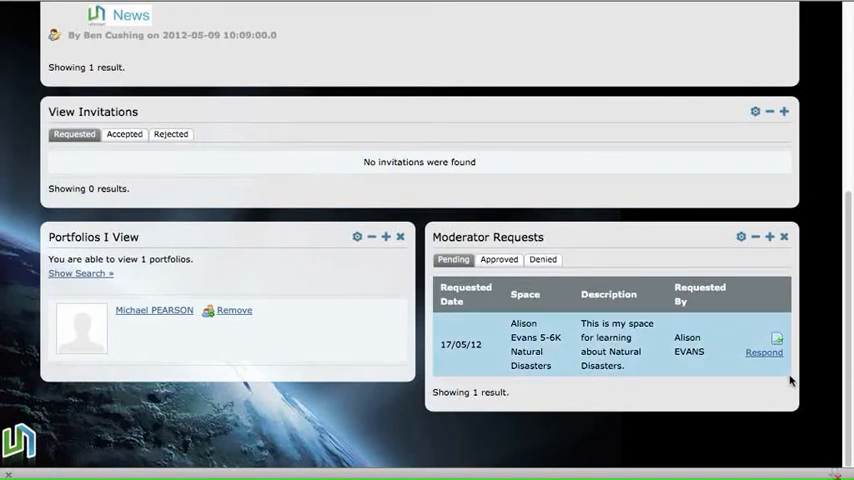
mouse_move(765, 358)
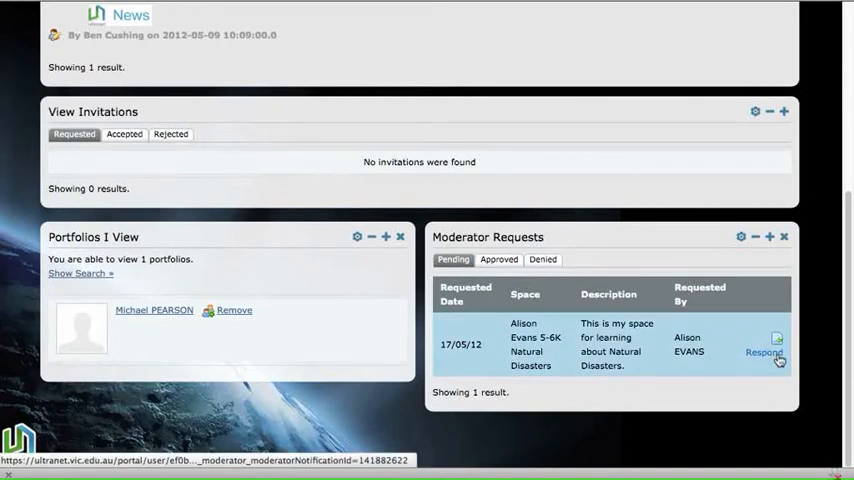
- Respond to the Natural Disasters request with status Approve and comment 'Thanks'
click(762, 352)
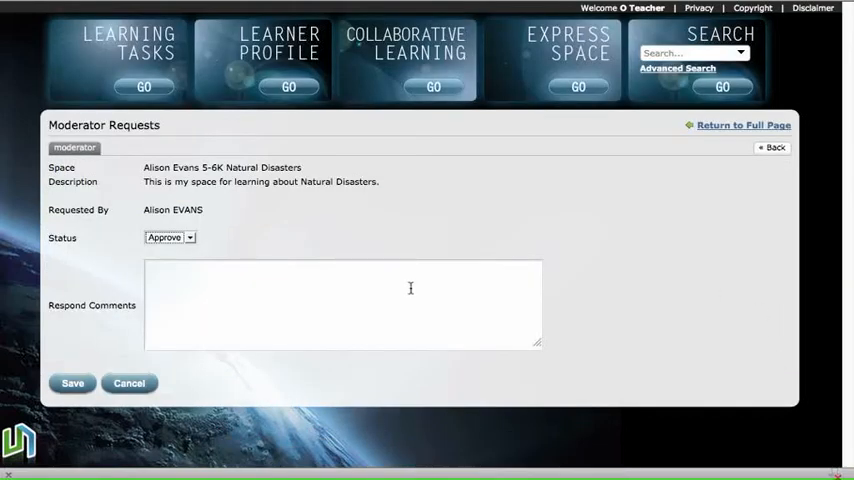
click(188, 237)
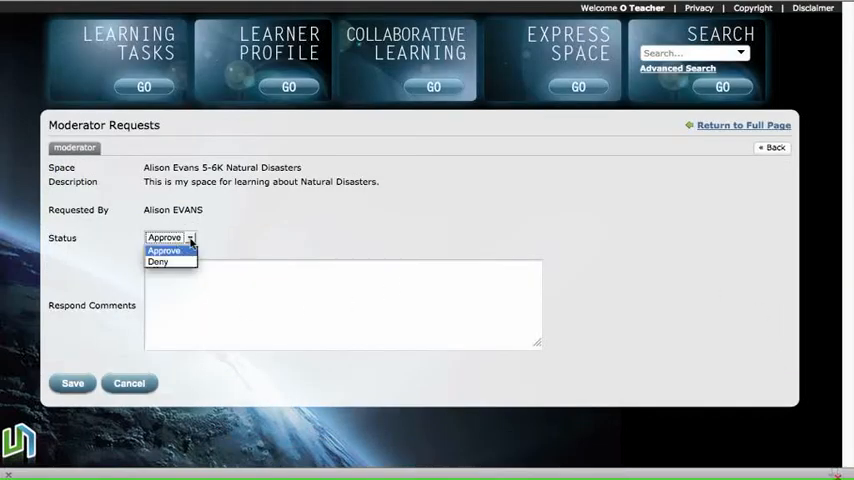
click(166, 250)
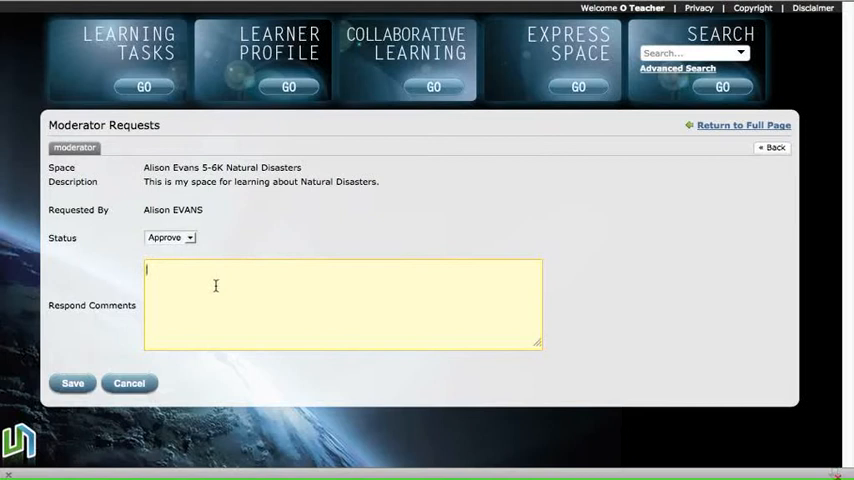
text(T)
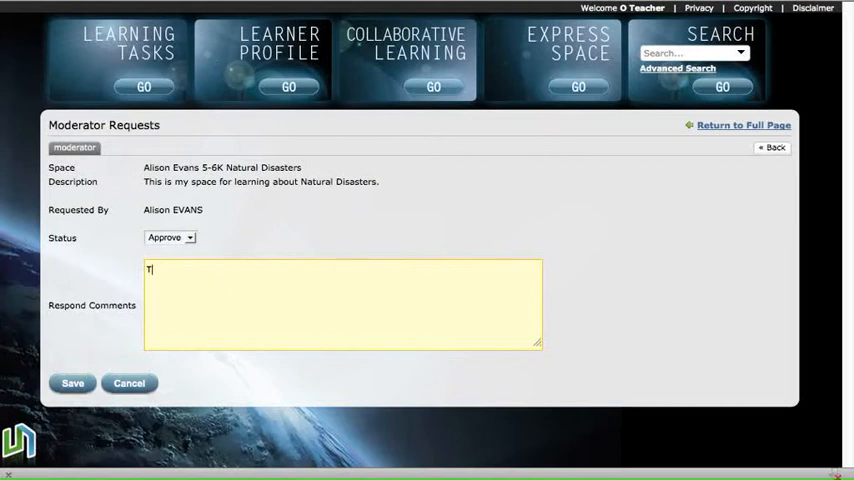
text(hanks)
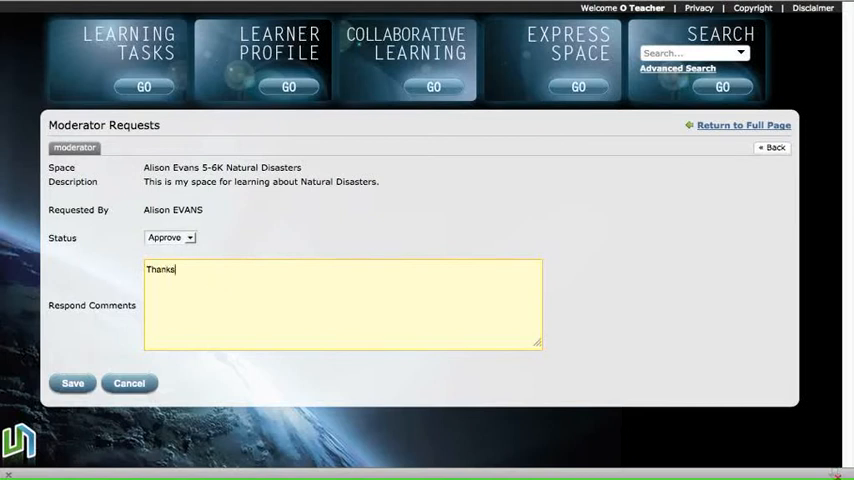
mouse_move(95, 380)
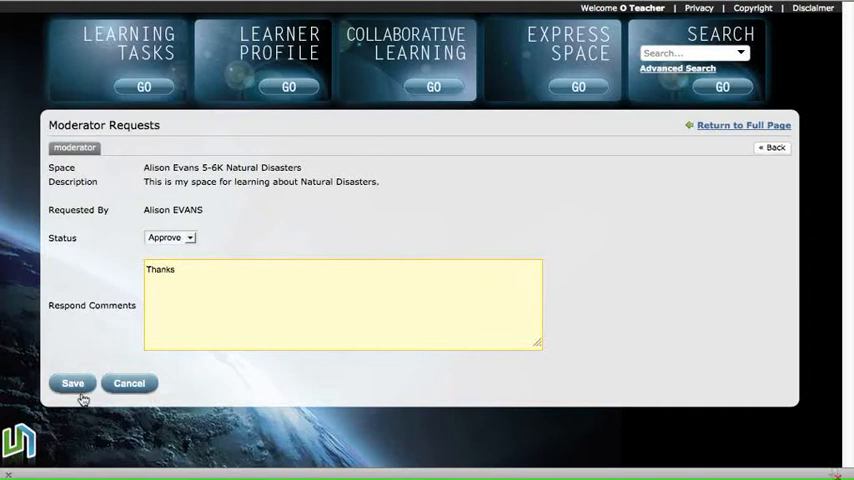
- Save the Approve response with 'Thanks' and scroll the returned dashboard
click(71, 383)
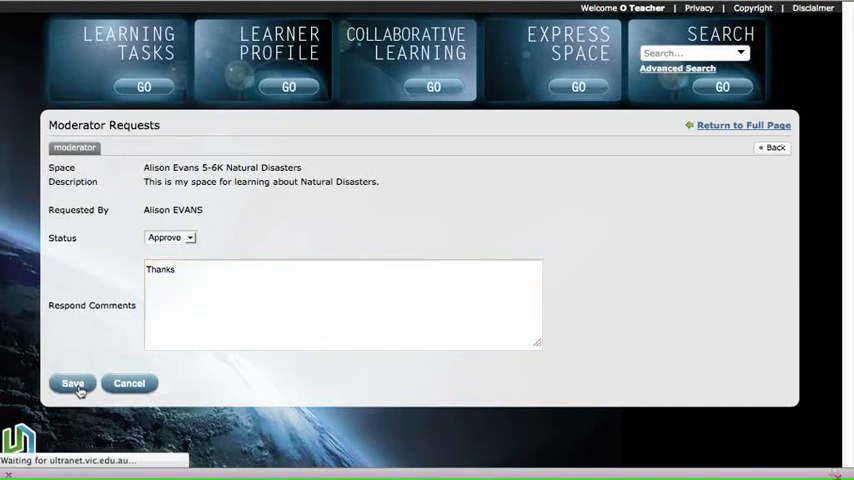
click(71, 383)
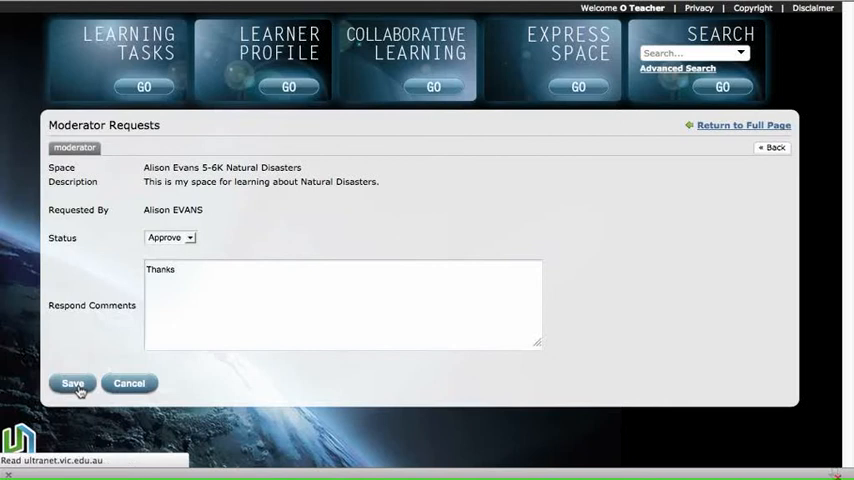
click(66, 383)
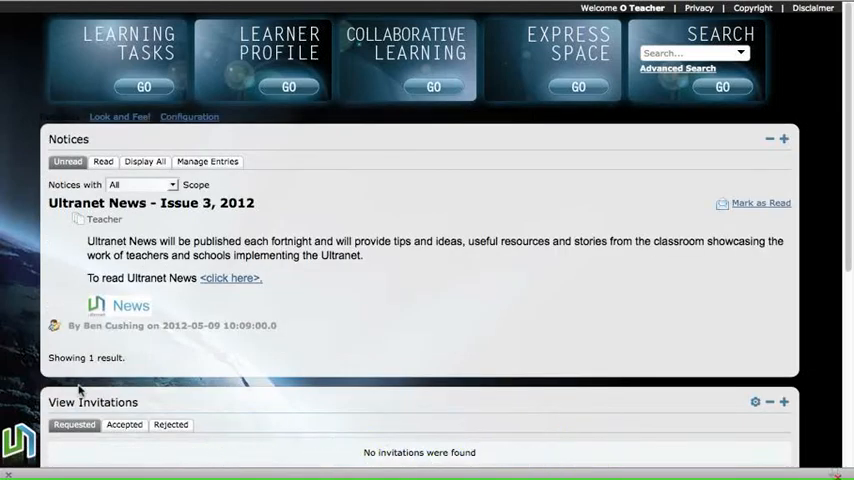
scroll(down, 3)
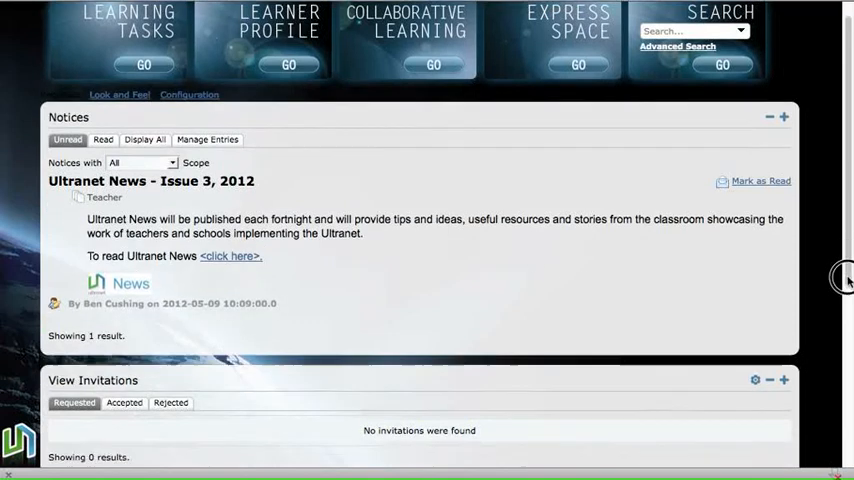